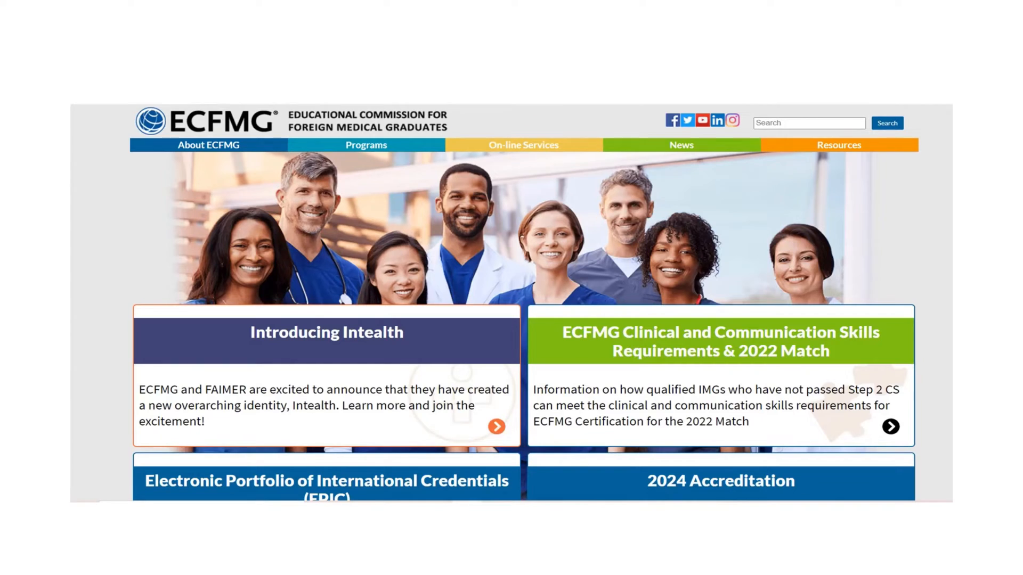
Step: Go from the On-line Services menu to the IWA Interactive Web Applications login page
{"action": "left_click", "coordinate": [523, 144]}
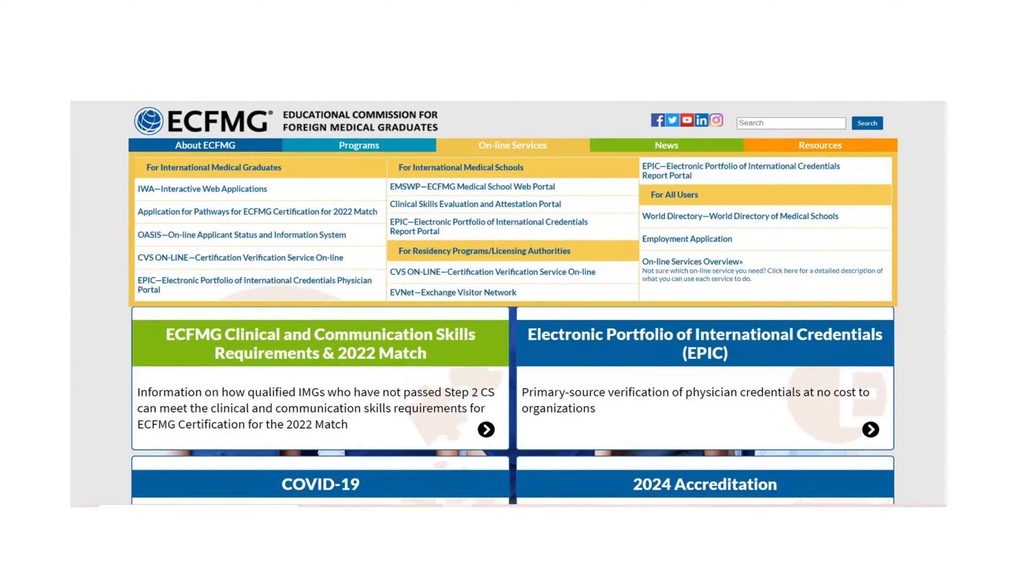
{"action": "mouse_move", "coordinate": [202, 189]}
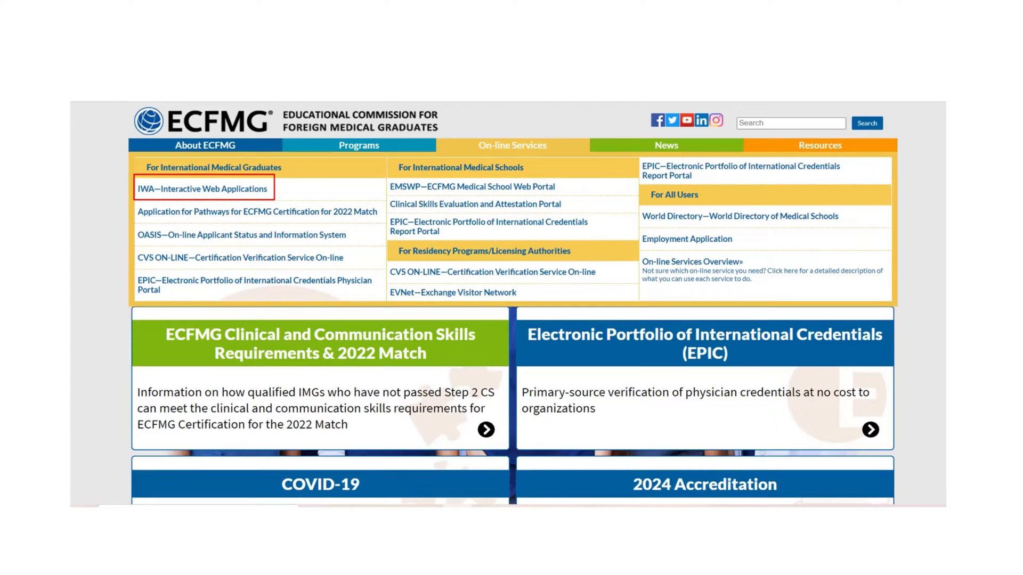
{"action": "left_click", "coordinate": [202, 188]}
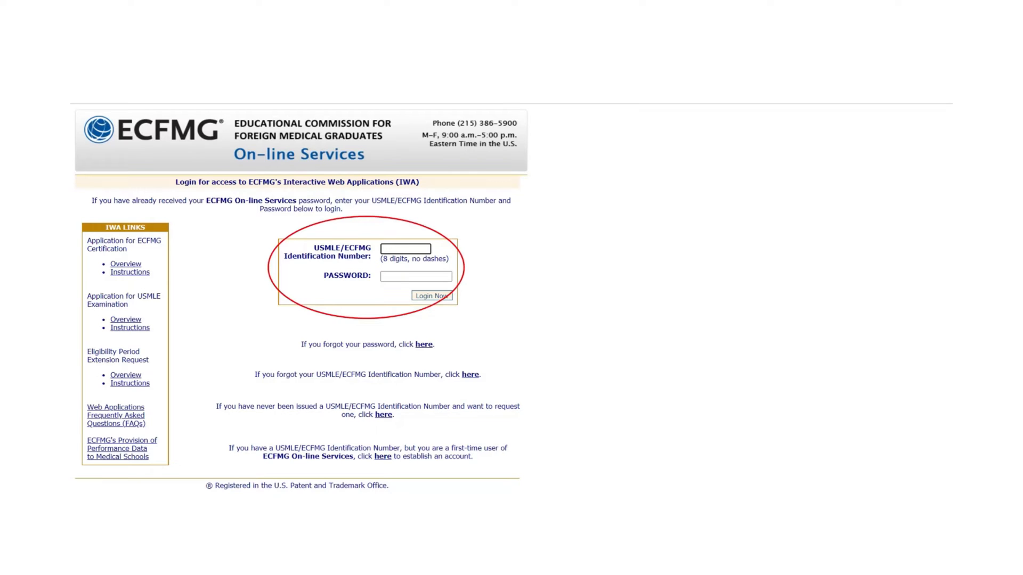
Step: Log in to IWA with the USMLE/ECFMG ID and password
{"action": "left_click", "coordinate": [431, 296]}
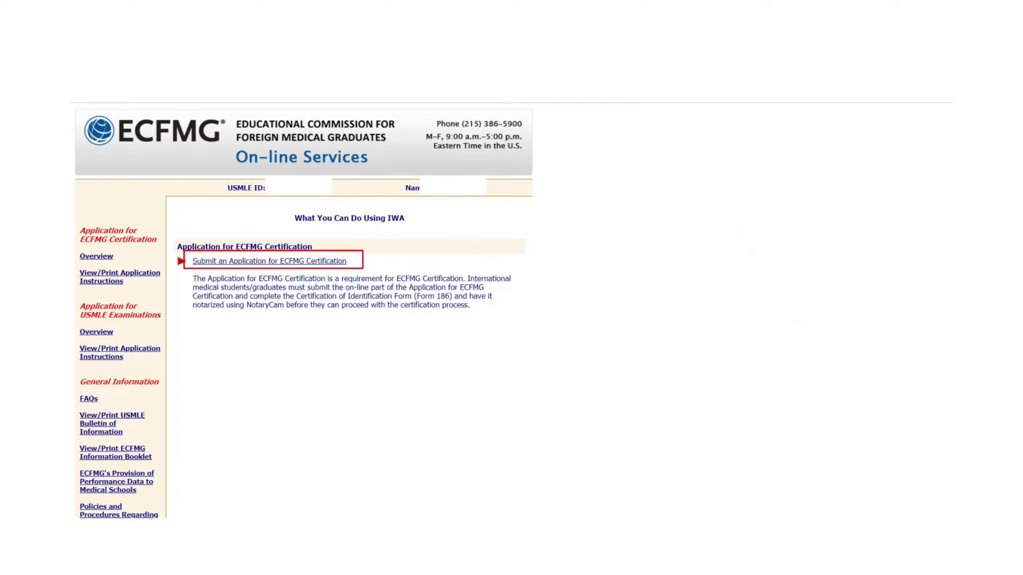
Step: Choose 'Submit an Application for ECFMG Certification' and begin the application
{"action": "left_click", "coordinate": [273, 260]}
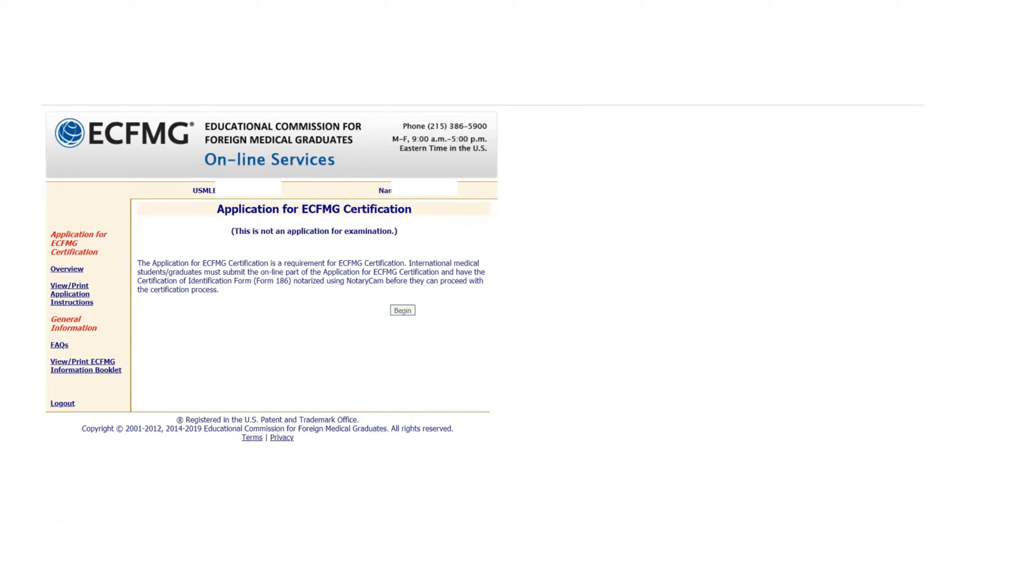
{"action": "left_click", "coordinate": [403, 310]}
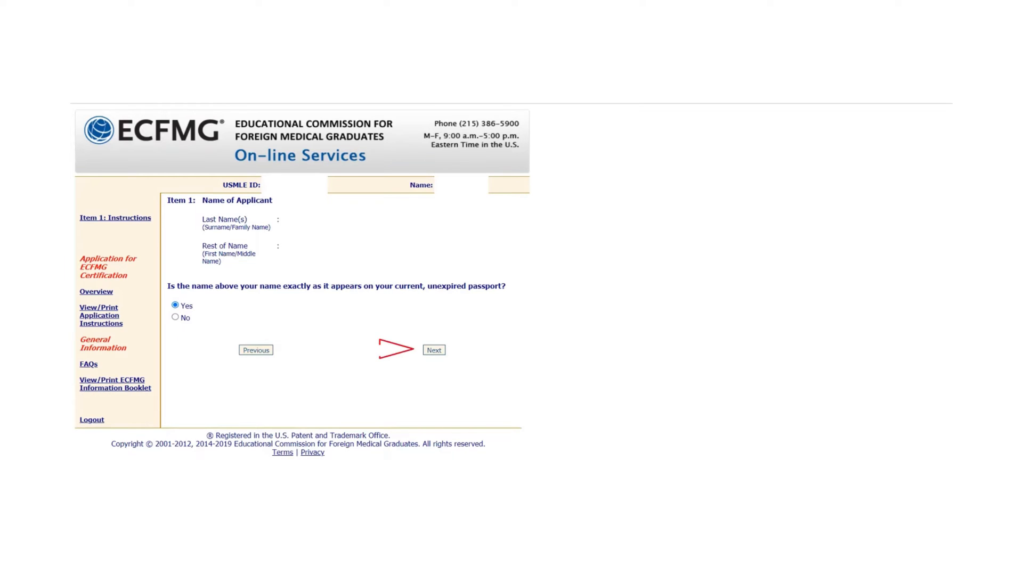
Step: Accept name, date of birth, gender and e-mail, then confirm Graduate status
{"action": "left_click", "coordinate": [434, 350]}
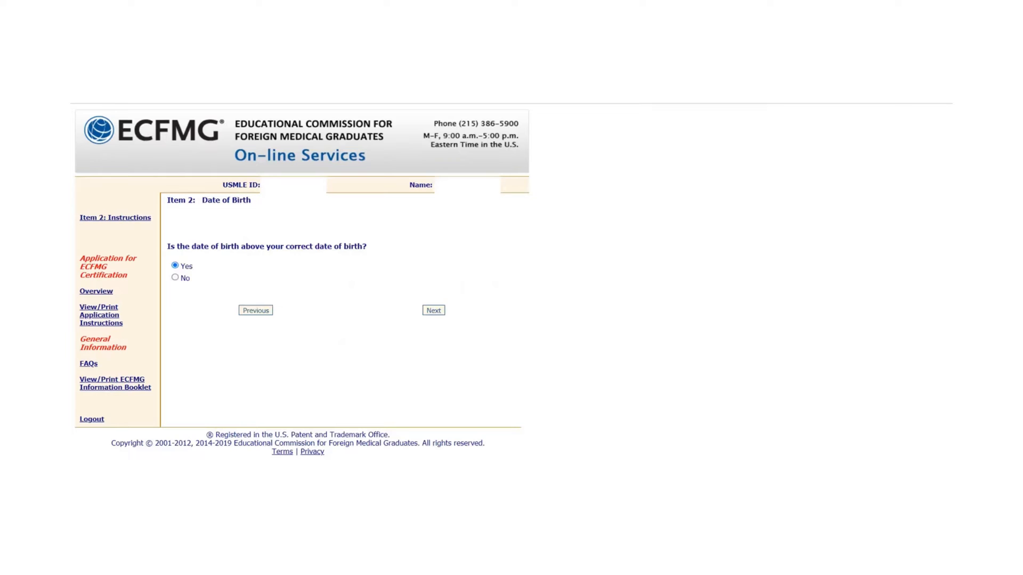
{"action": "mouse_move", "coordinate": [376, 305]}
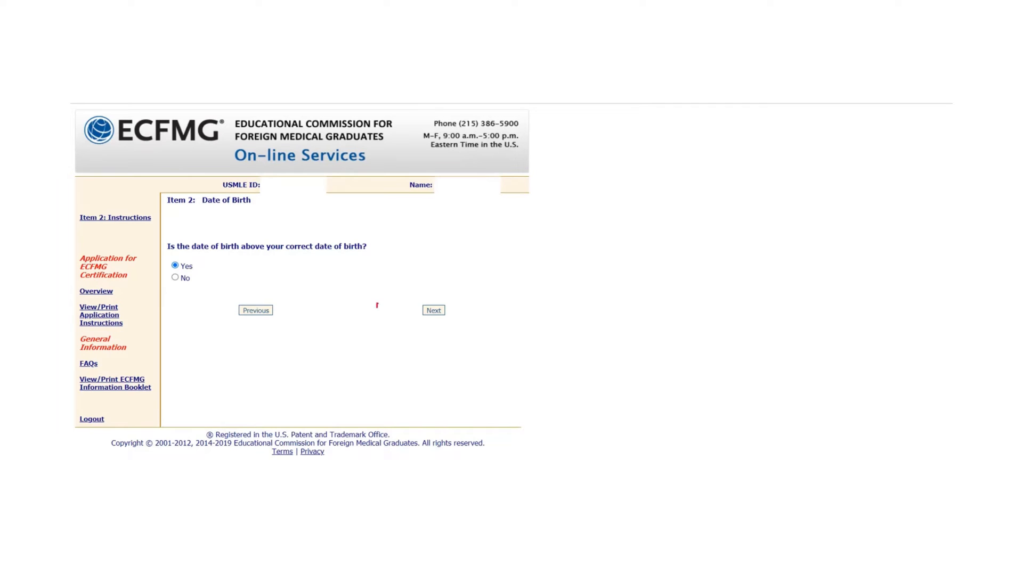
{"action": "left_click", "coordinate": [433, 310]}
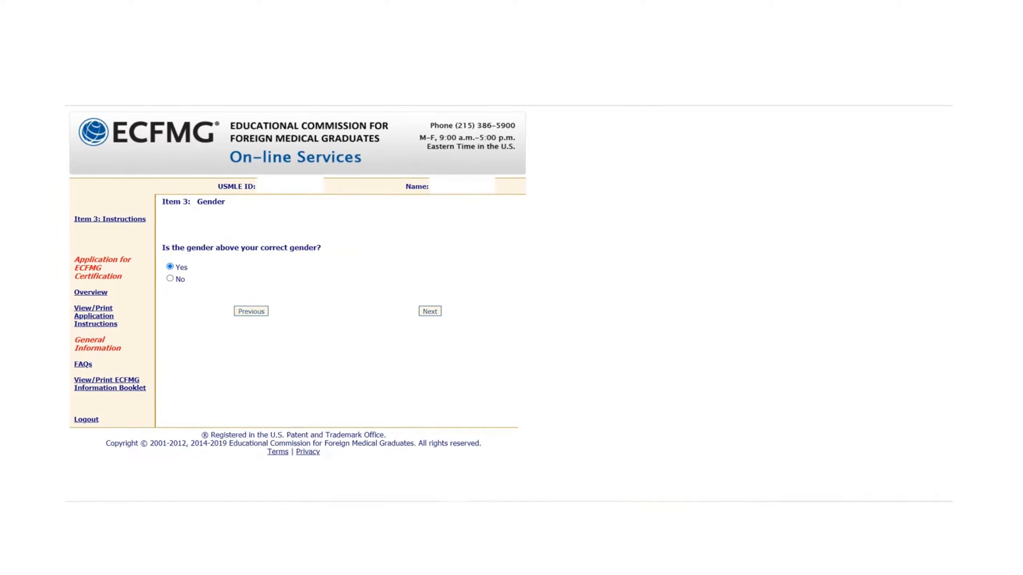
{"action": "left_click", "coordinate": [430, 311]}
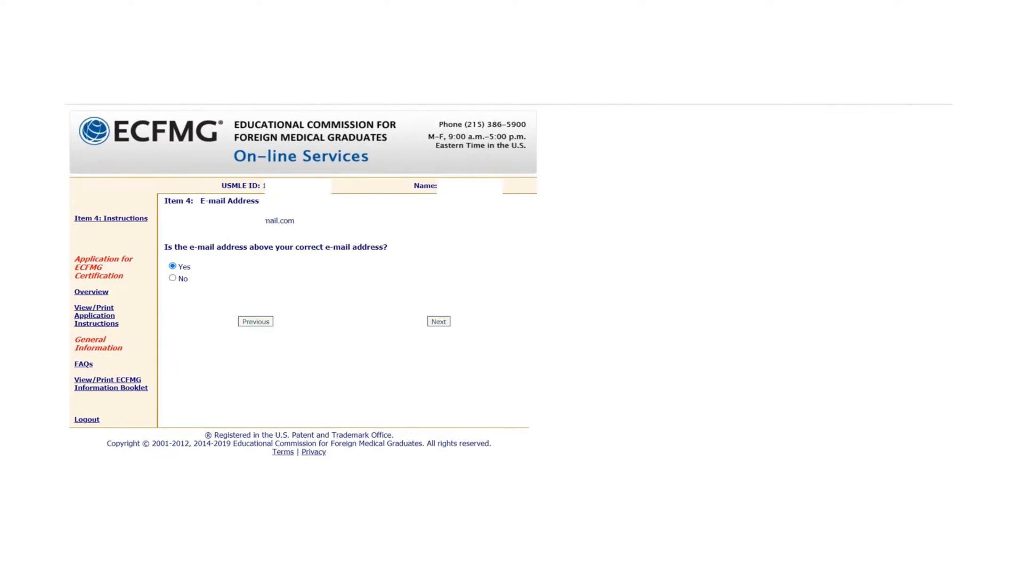
{"action": "left_click", "coordinate": [438, 321]}
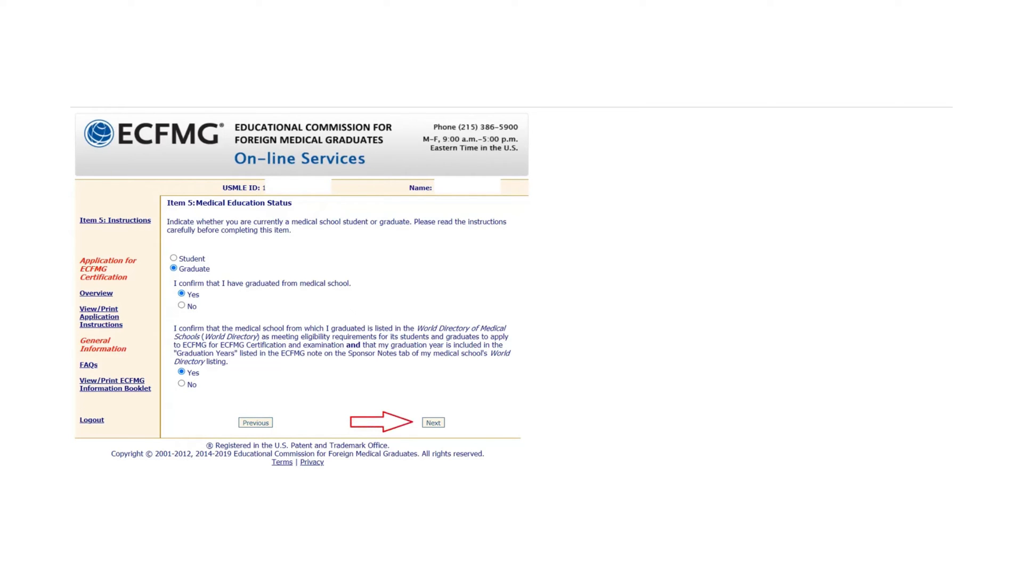
{"action": "left_click", "coordinate": [434, 423]}
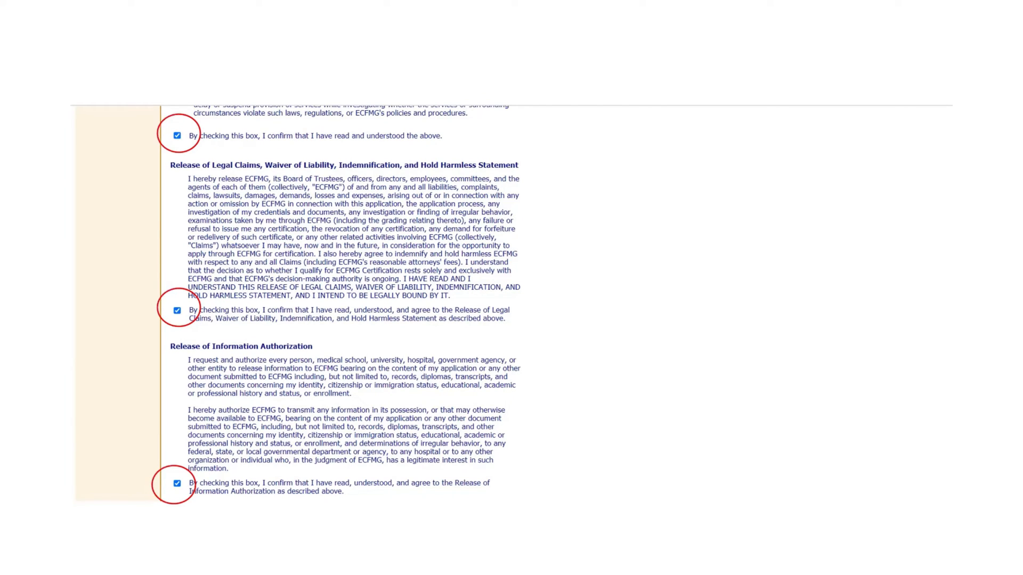
Step: Tick the release, privacy and certification agreements, confirming the pop-up with OK
{"action": "scroll", "scroll_direction": "down", "scroll_amount": 3}
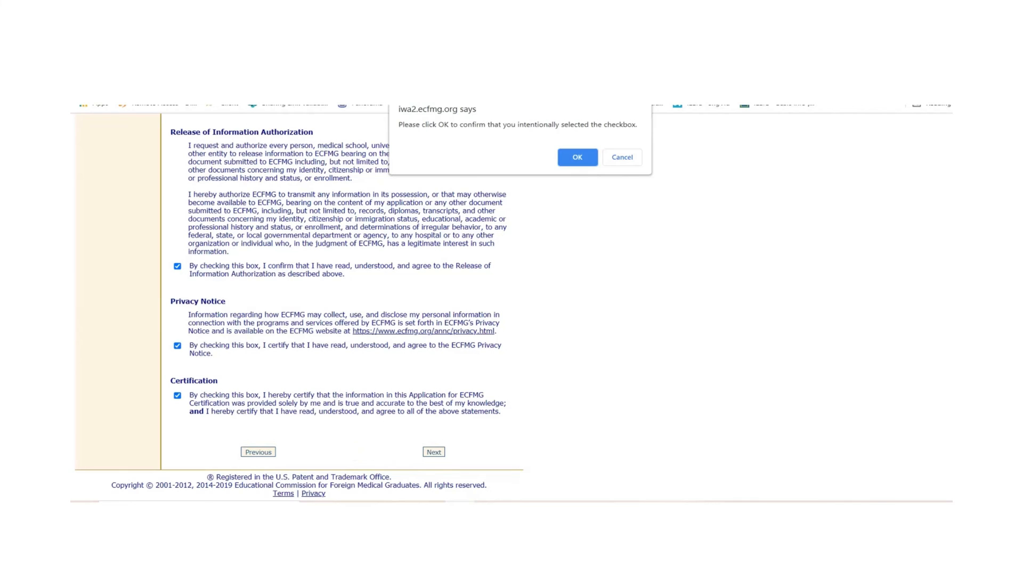
{"action": "left_click", "coordinate": [577, 157]}
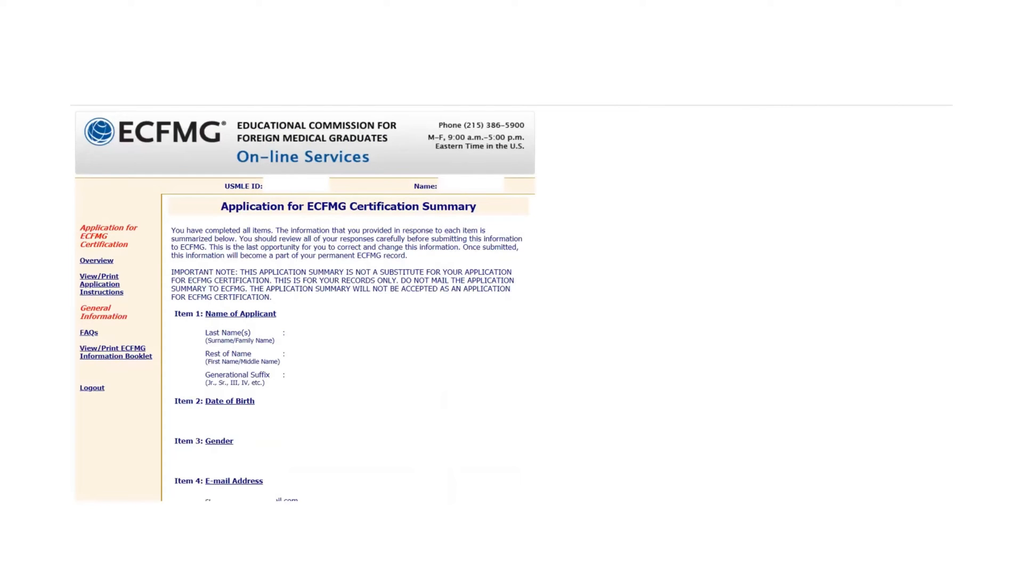
Step: Continue to payment and authorize the $150 card transaction
{"action": "scroll", "scroll_direction": "down", "scroll_amount": 3}
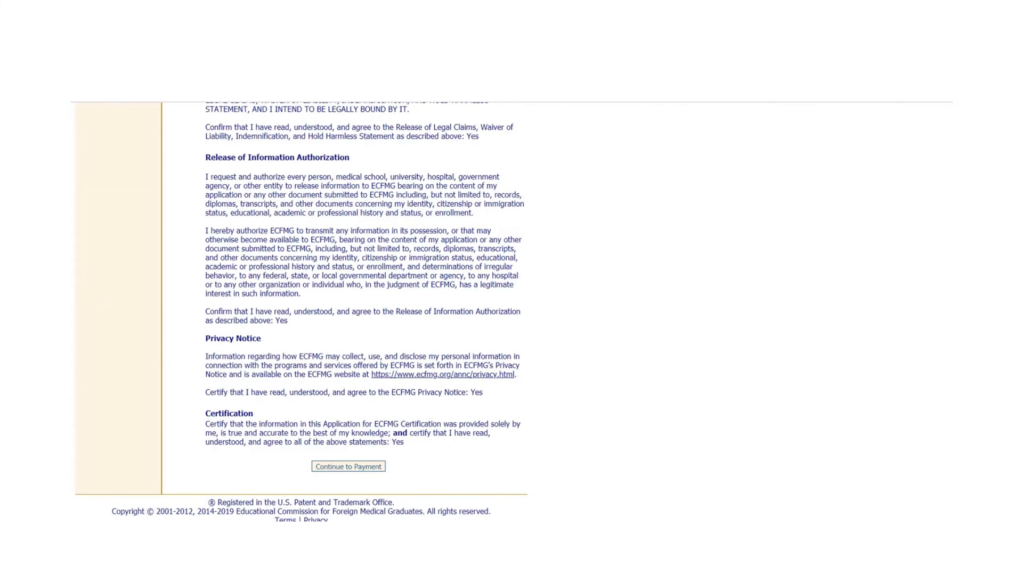
{"action": "left_click", "coordinate": [348, 466]}
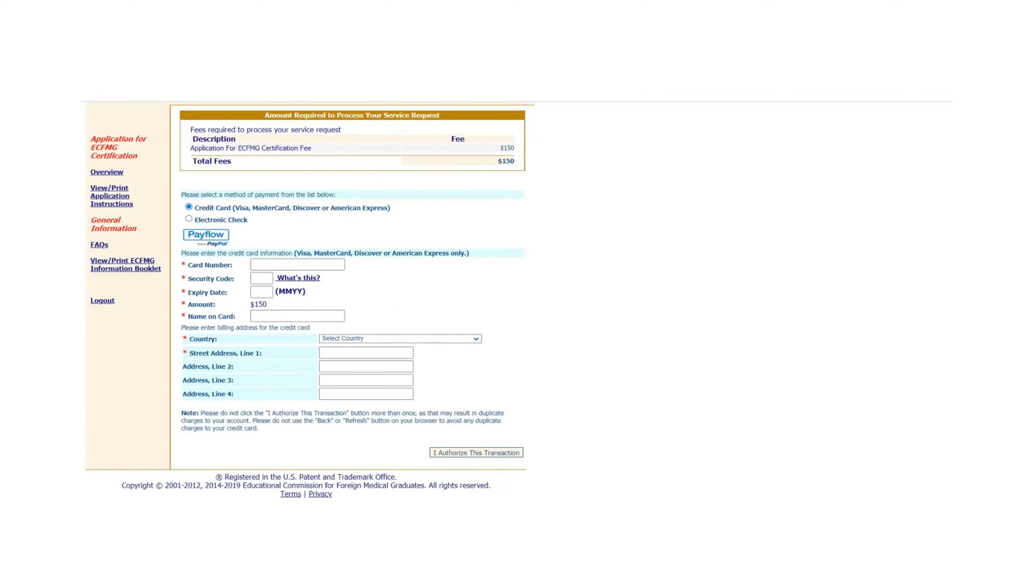
{"action": "left_click", "coordinate": [476, 453]}
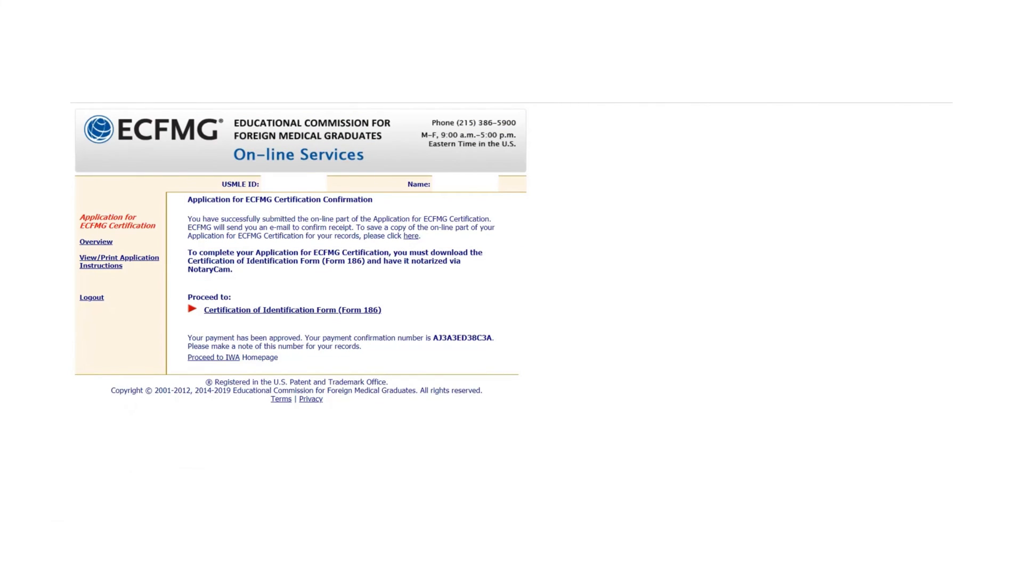